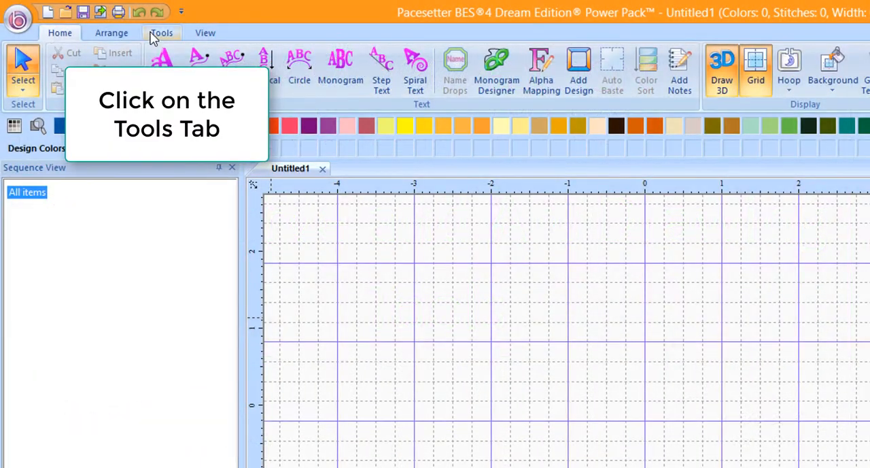
- Draw the upper lip as an open curve with the Curve tool, adding a corner
{"action": "left_click", "coordinate": [162, 32]}
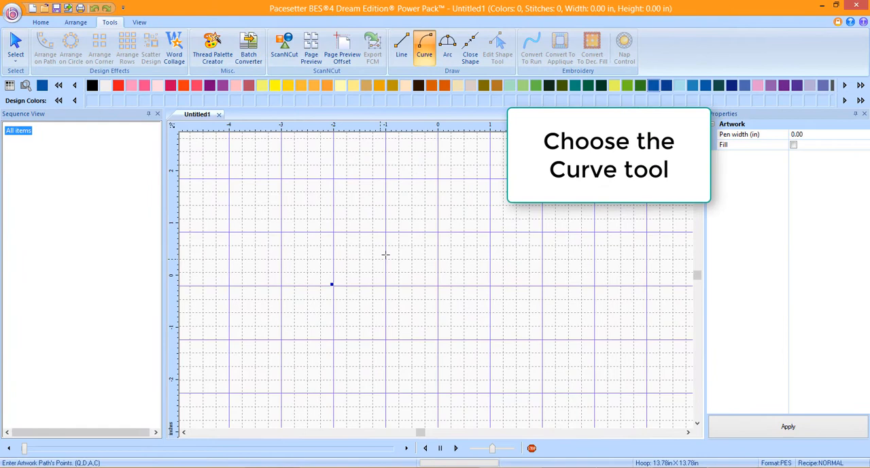
{"action": "left_click", "coordinate": [438, 207]}
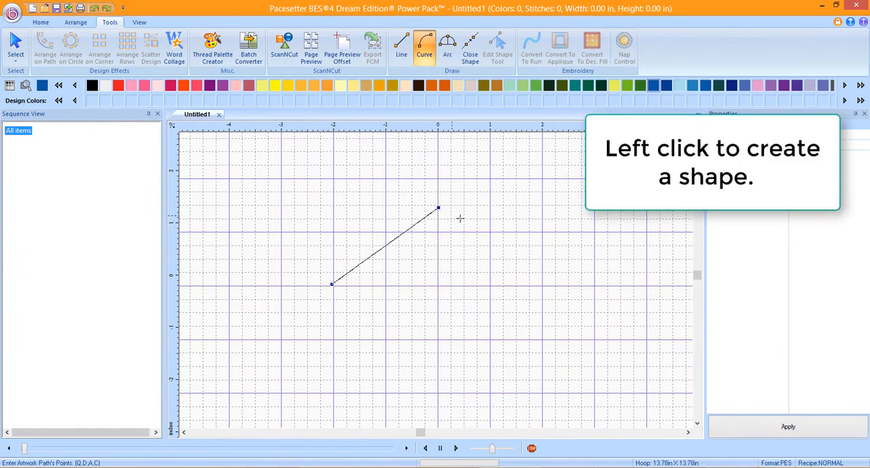
{"action": "left_click", "coordinate": [488, 230]}
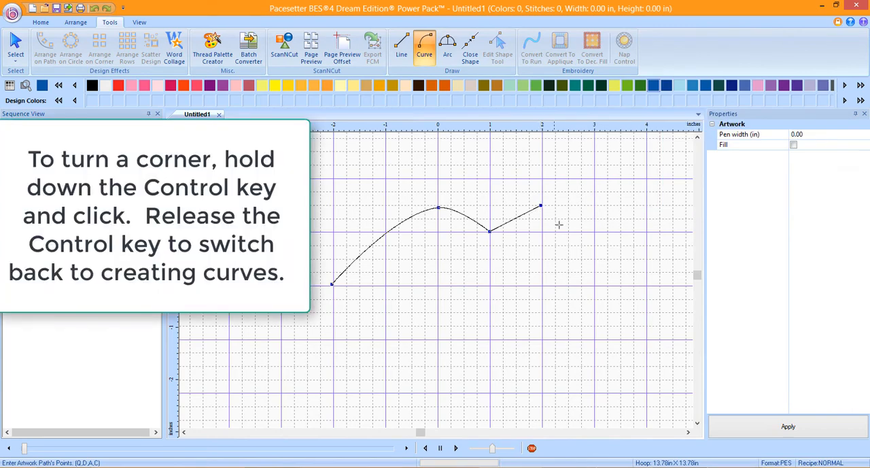
{"action": "mouse_move", "coordinate": [647, 286]}
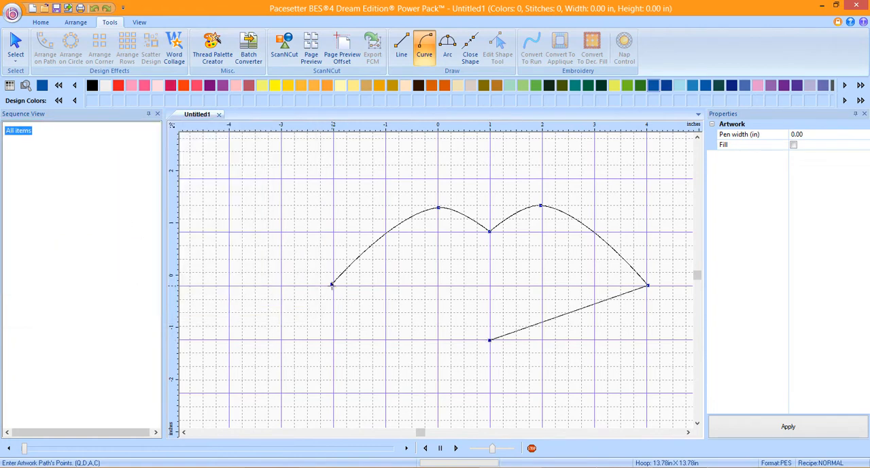
- Close the lips outline into a complete shape and select it
{"action": "left_click", "coordinate": [469, 46]}
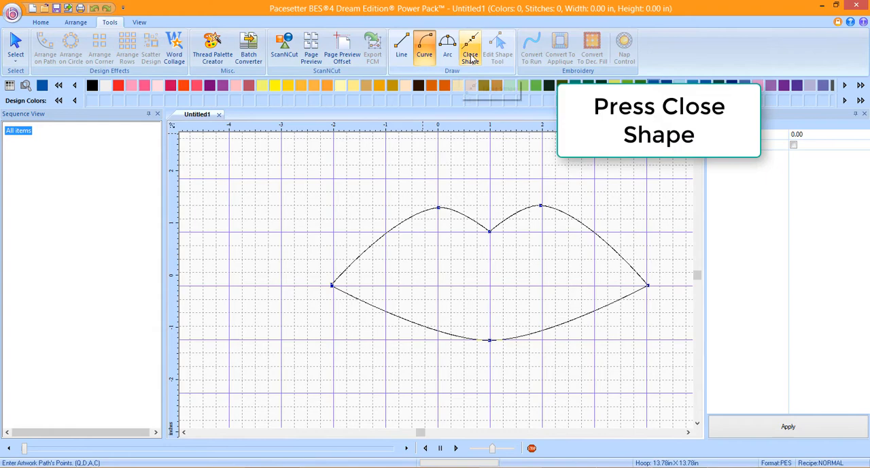
{"action": "left_click", "coordinate": [470, 46]}
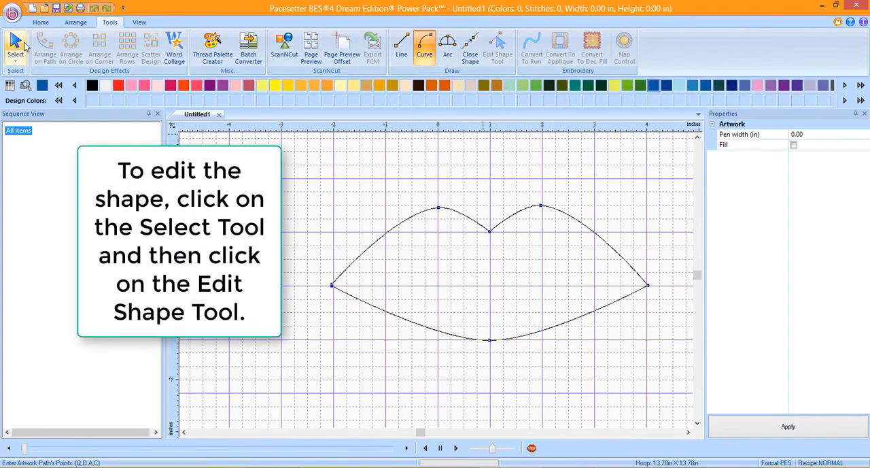
{"action": "left_click", "coordinate": [495, 48]}
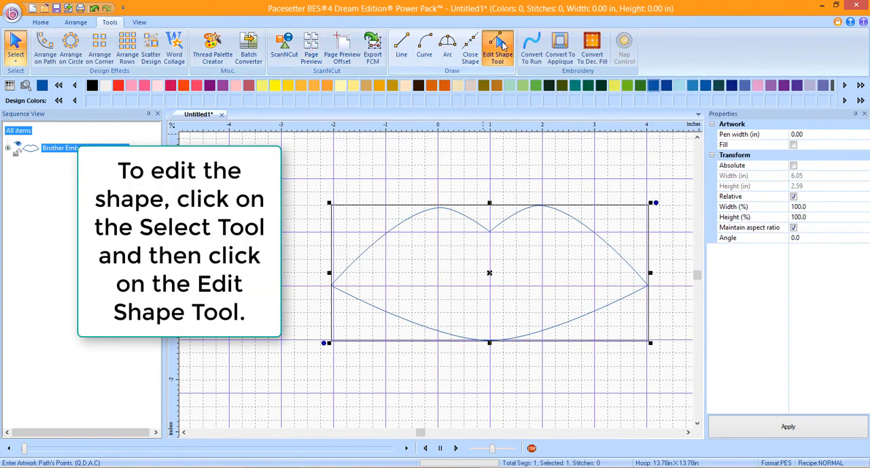
- Add an extra point on the upper lip edge with the Edit Shape tool
{"action": "left_click", "coordinate": [496, 48]}
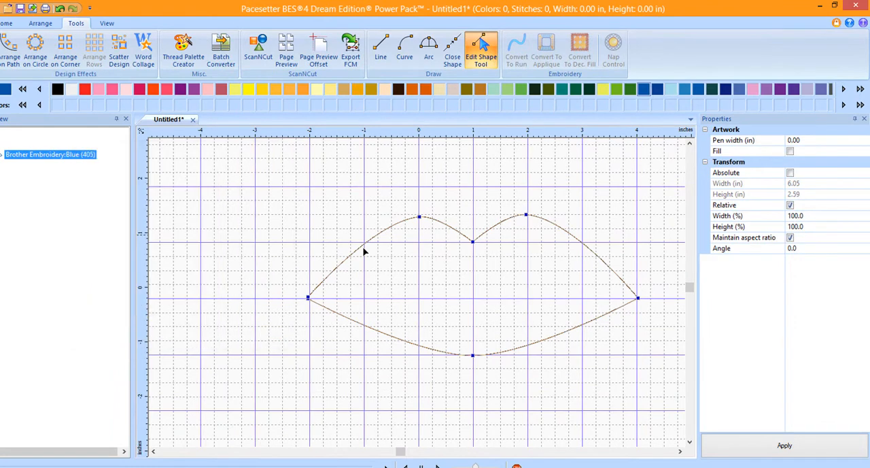
{"action": "right_click", "coordinate": [365, 251]}
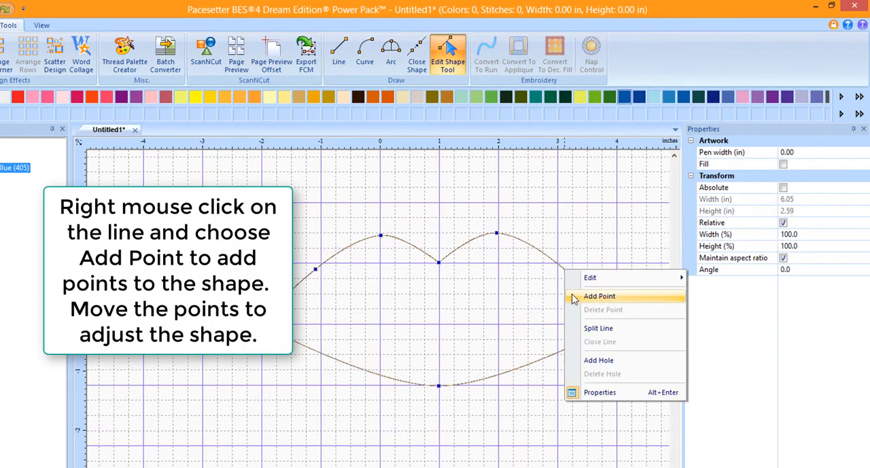
{"action": "left_click", "coordinate": [599, 295]}
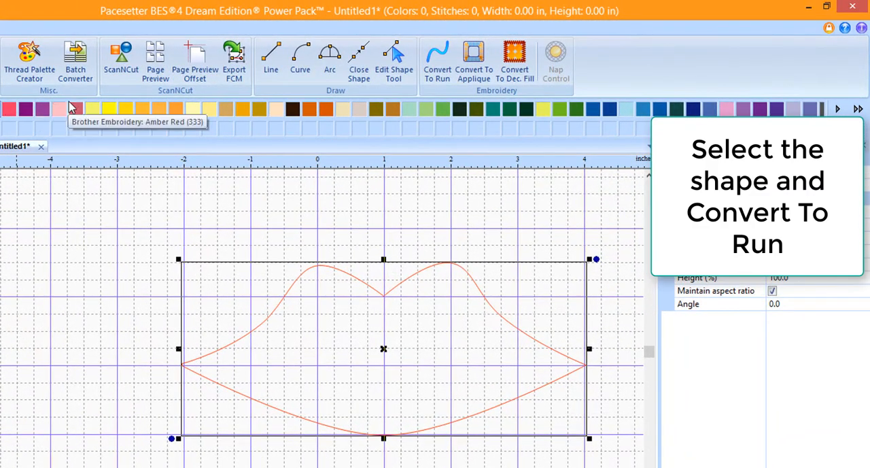
{"action": "mouse_move", "coordinate": [438, 62]}
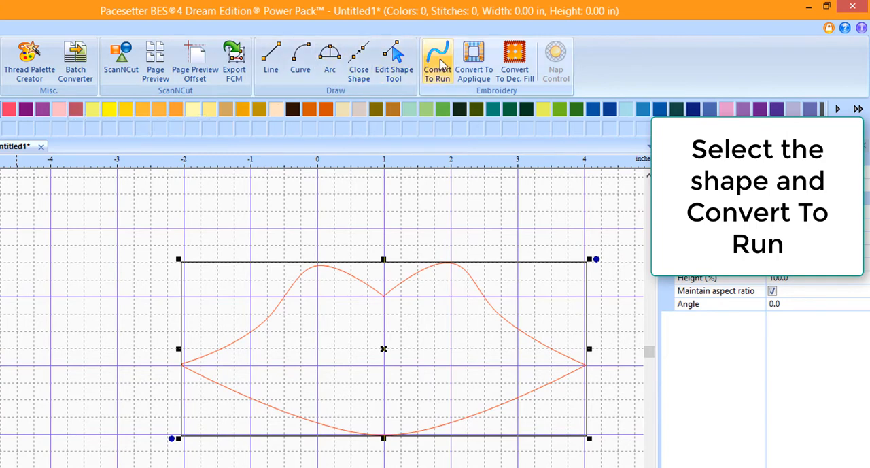
- Convert the lips outline to running stitch, then to a three-colour red satin appliqué
{"action": "left_click", "coordinate": [437, 58]}
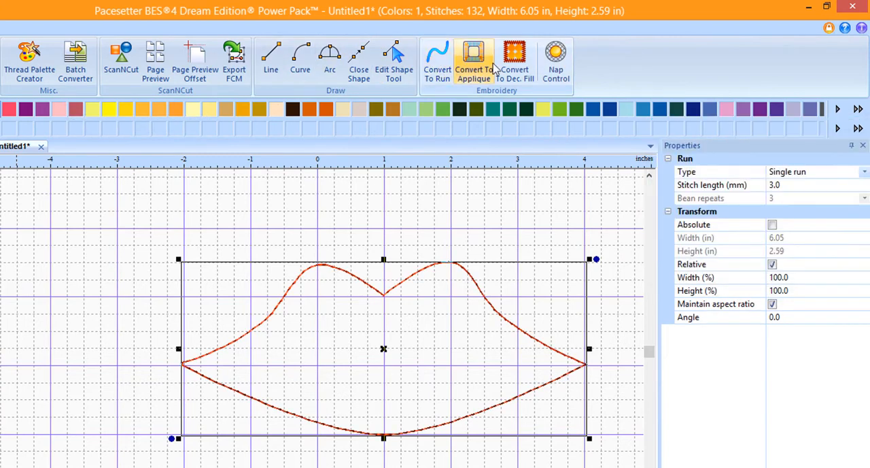
{"action": "left_click", "coordinate": [473, 60]}
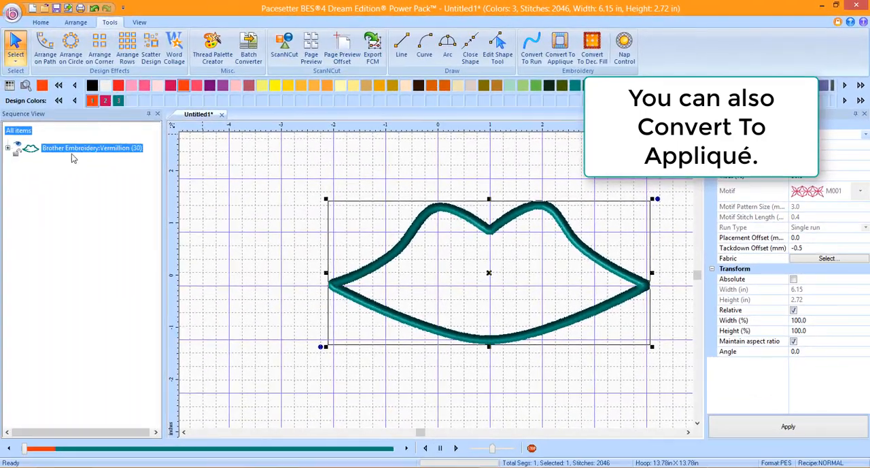
{"action": "left_click", "coordinate": [561, 48]}
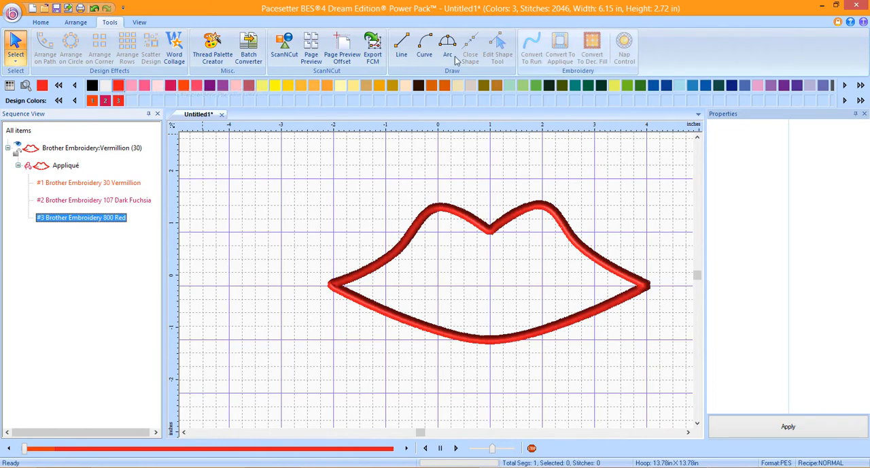
- Convert the lips appliqué to an orange Blossom decorative fill
{"action": "left_click", "coordinate": [65, 165]}
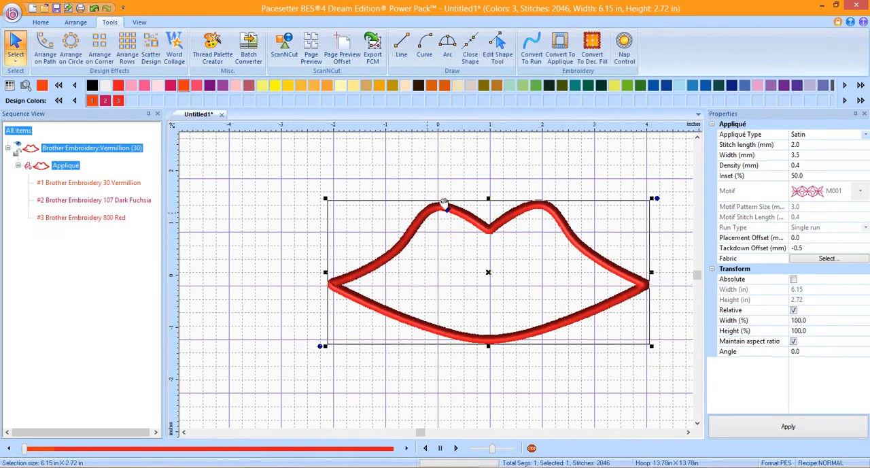
{"action": "mouse_move", "coordinate": [589, 44]}
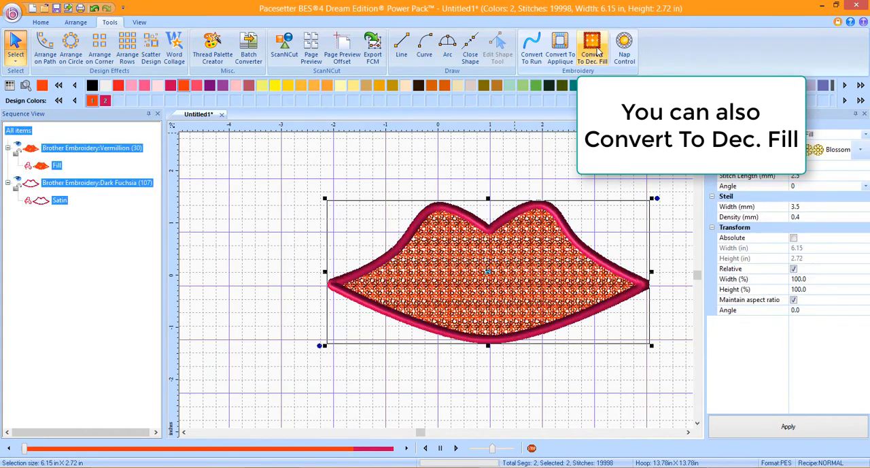
{"action": "left_click", "coordinate": [597, 47]}
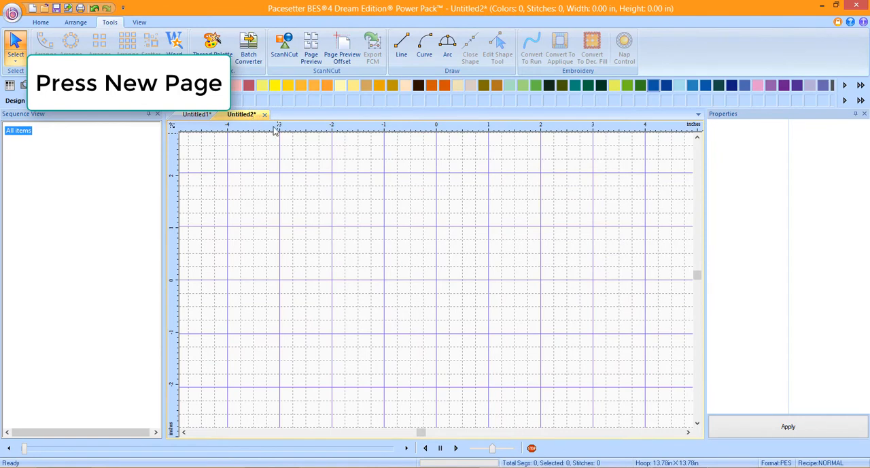
- On the new Untitled2 page, draw a closed figure-eight outline with the Arc tool
{"action": "left_click", "coordinate": [447, 42]}
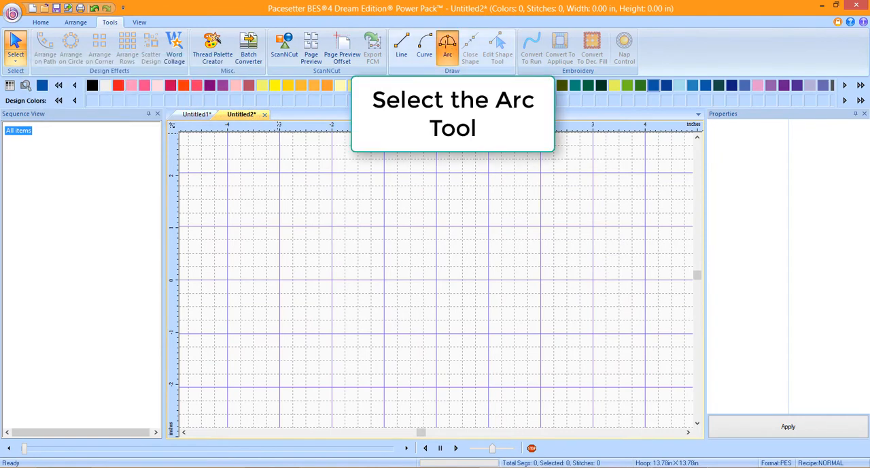
{"action": "left_click", "coordinate": [448, 44]}
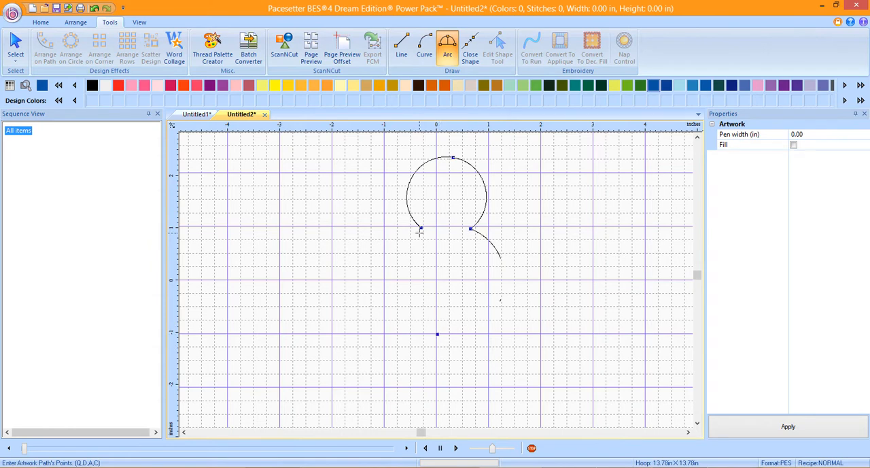
{"action": "left_click", "coordinate": [471, 48]}
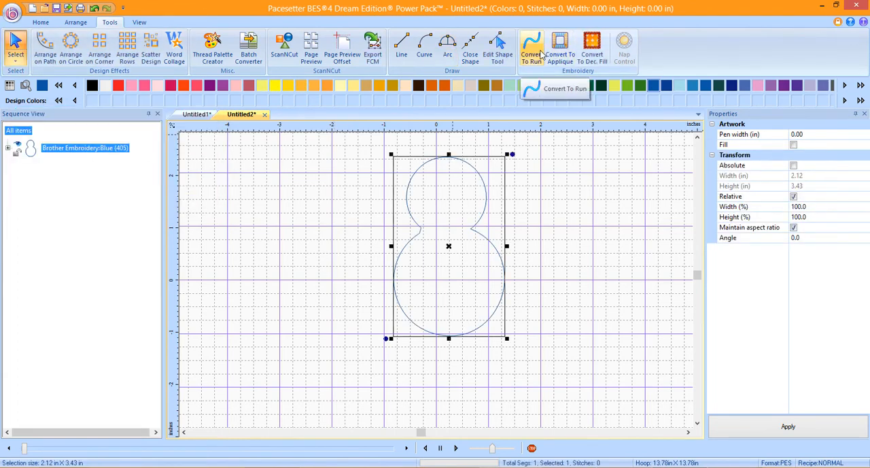
- Convert the figure-eight to running stitch, then to a teal satin appliqué
{"action": "left_click", "coordinate": [533, 48]}
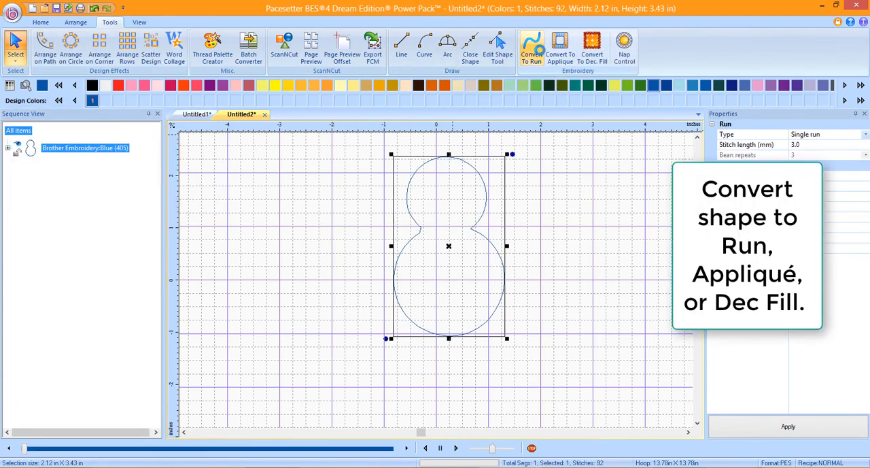
{"action": "left_click", "coordinate": [560, 42]}
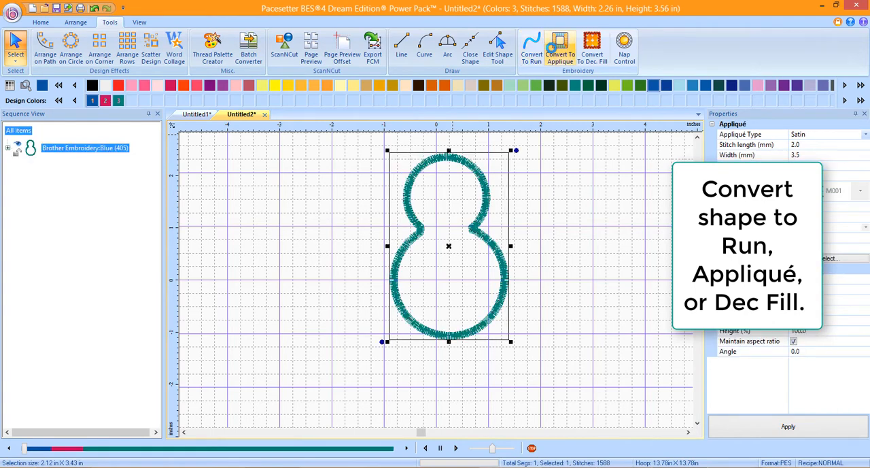